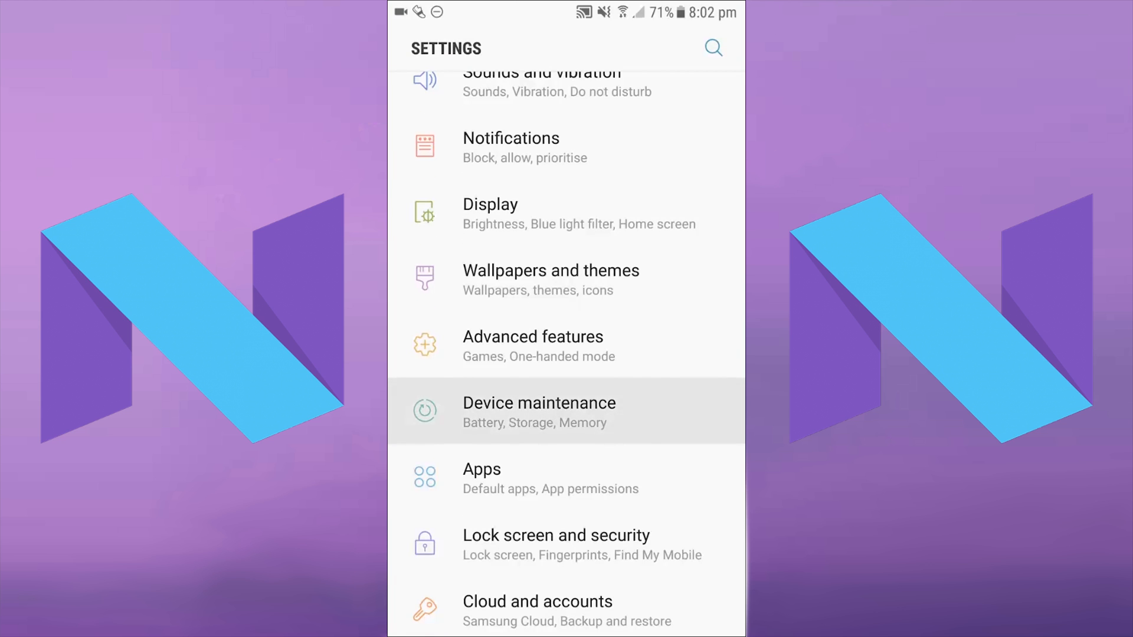
Reach the Battery page via Device maintenance and show its three-dot menu options
click(538, 412)
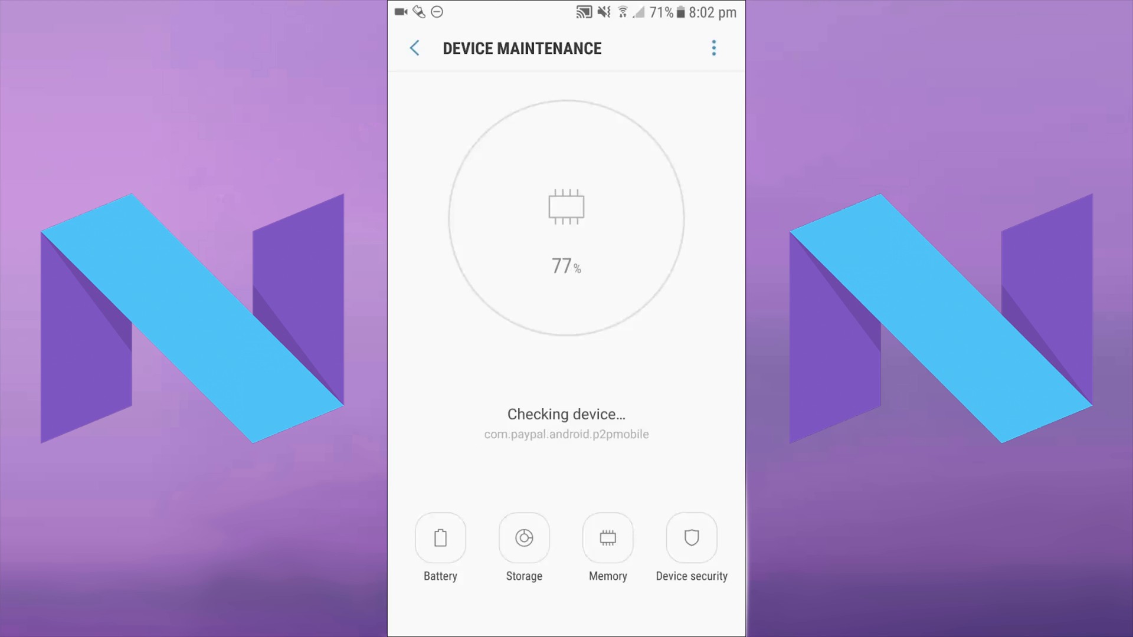
click(439, 538)
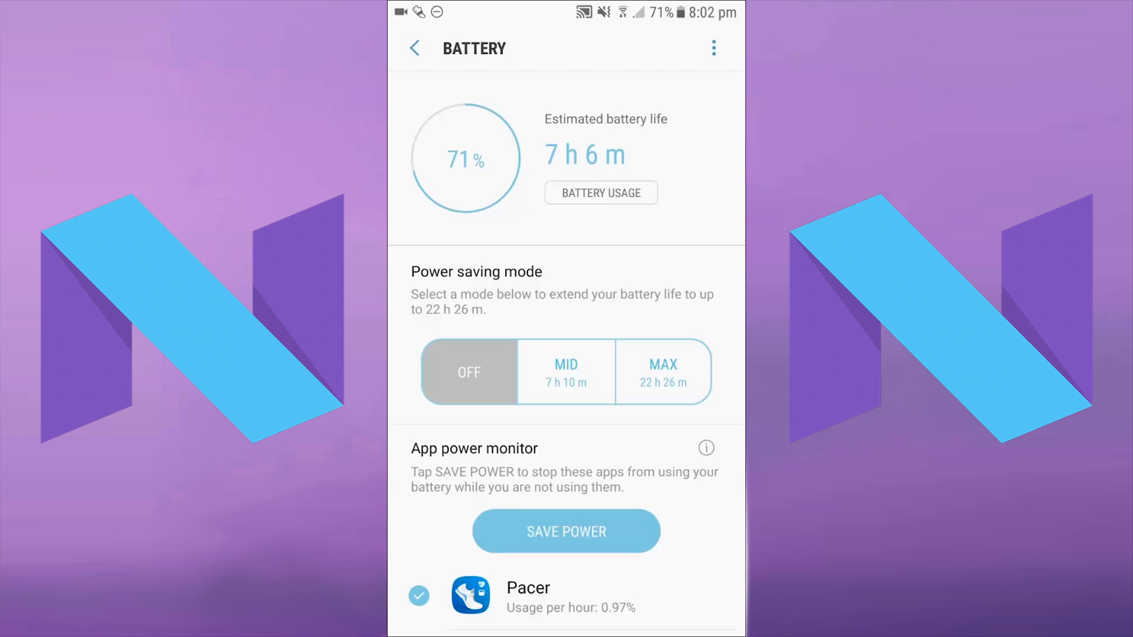
click(713, 48)
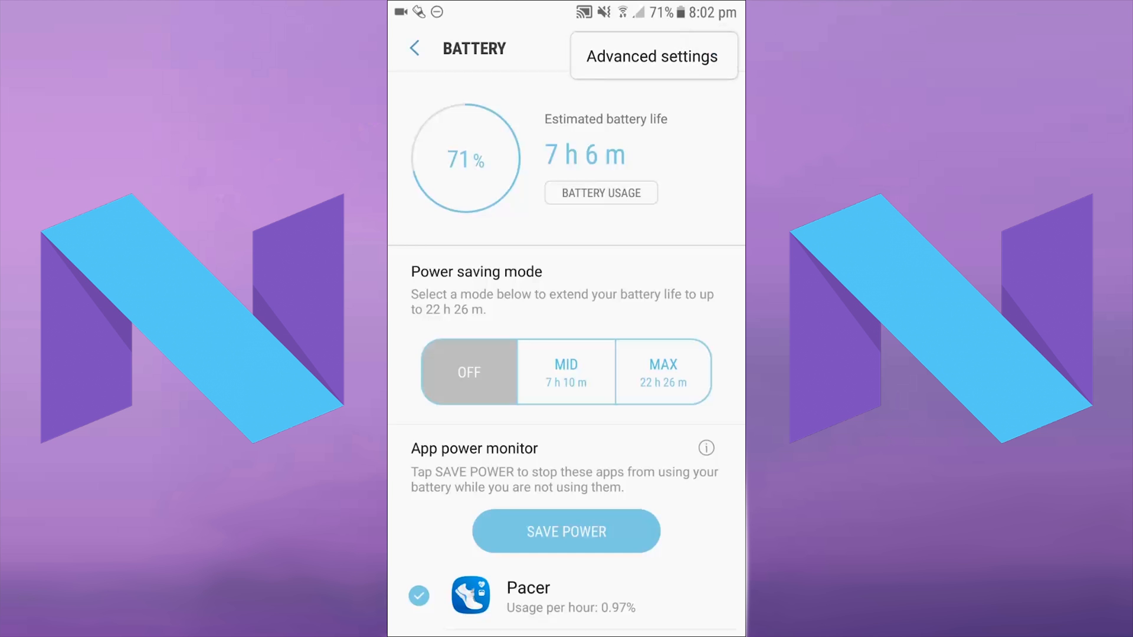
In Battery Advanced settings, switch Fast cable charging on, then back off
click(651, 56)
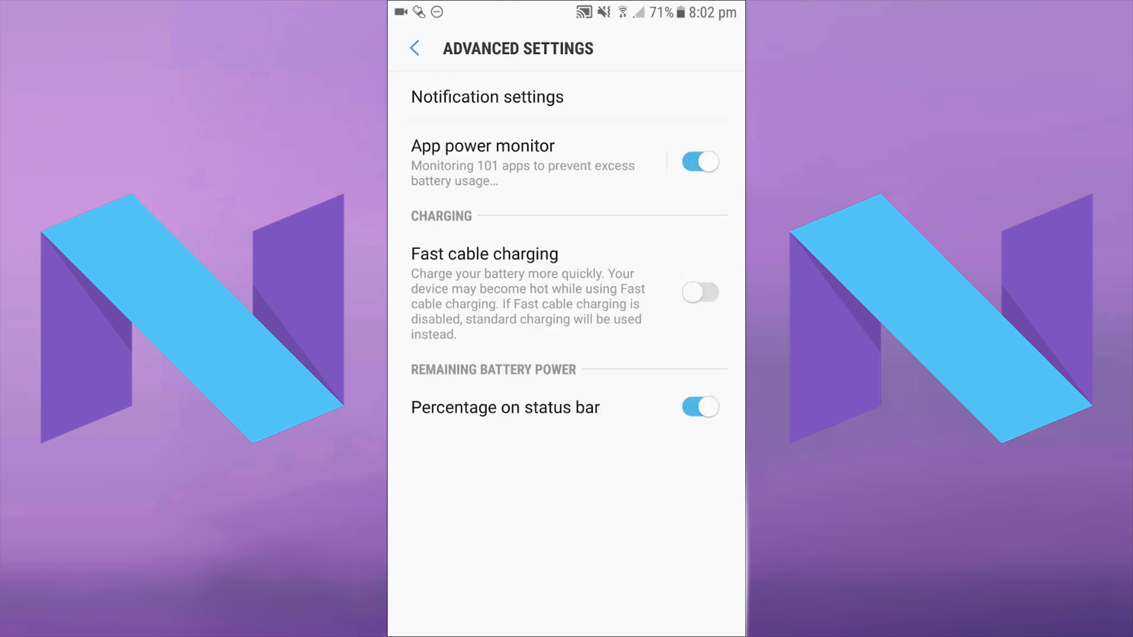
click(700, 291)
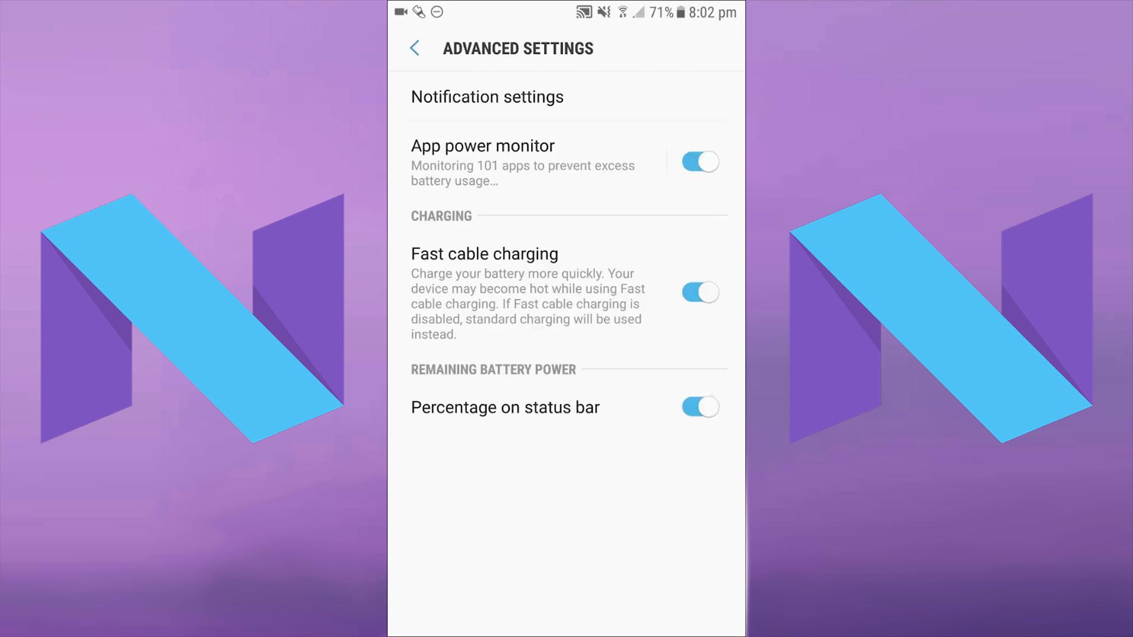
click(698, 292)
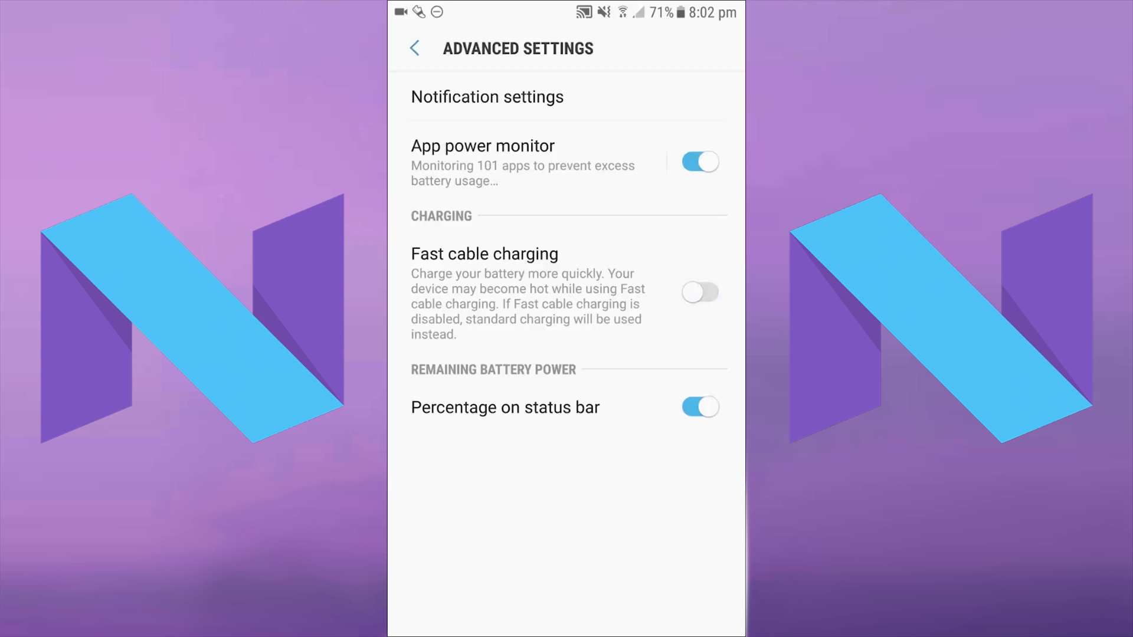